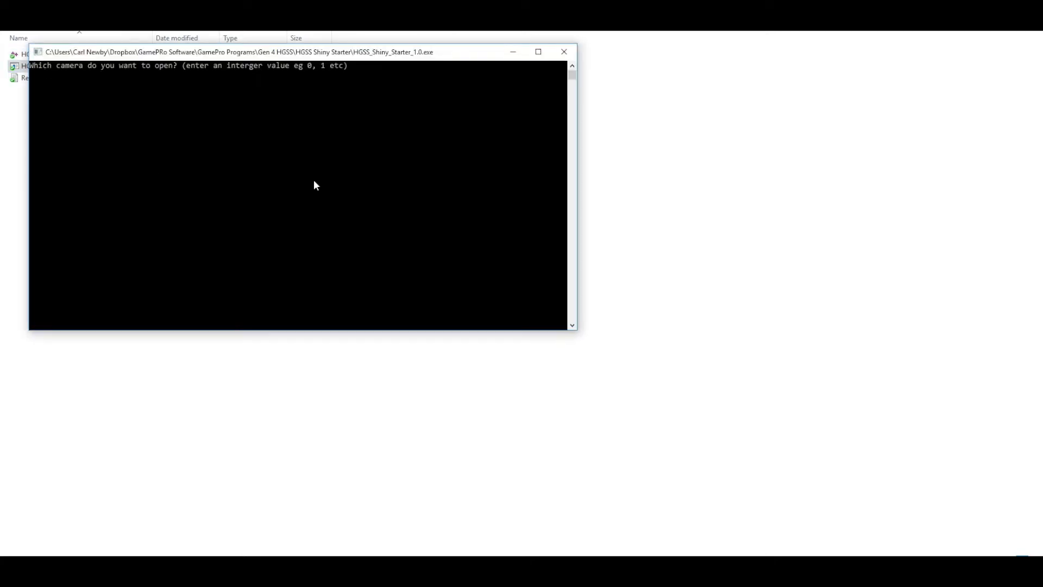
Step: Open camera 0 for the live game feed and connect on serial port 8
type("0")
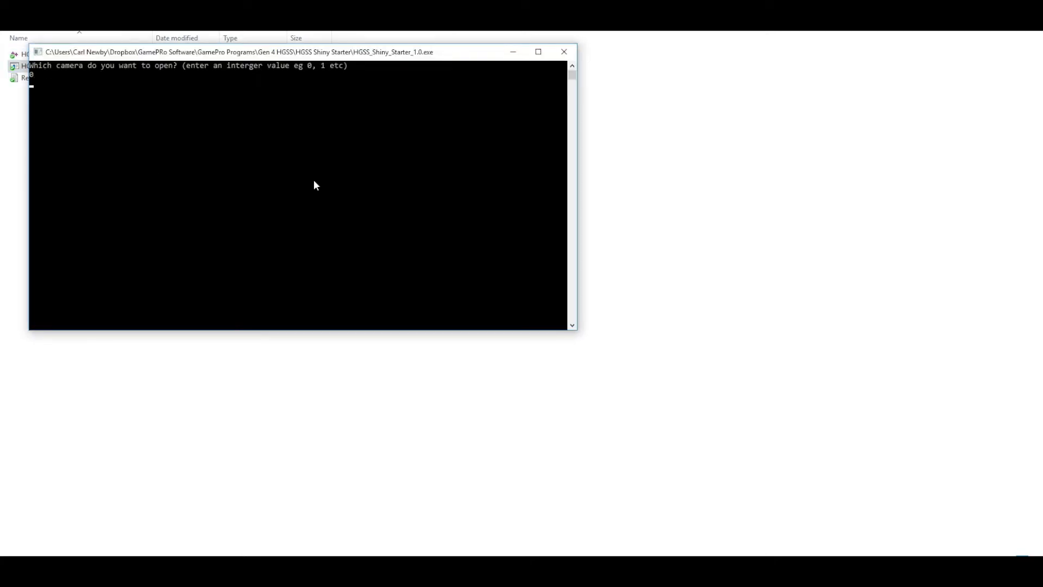
type("0")
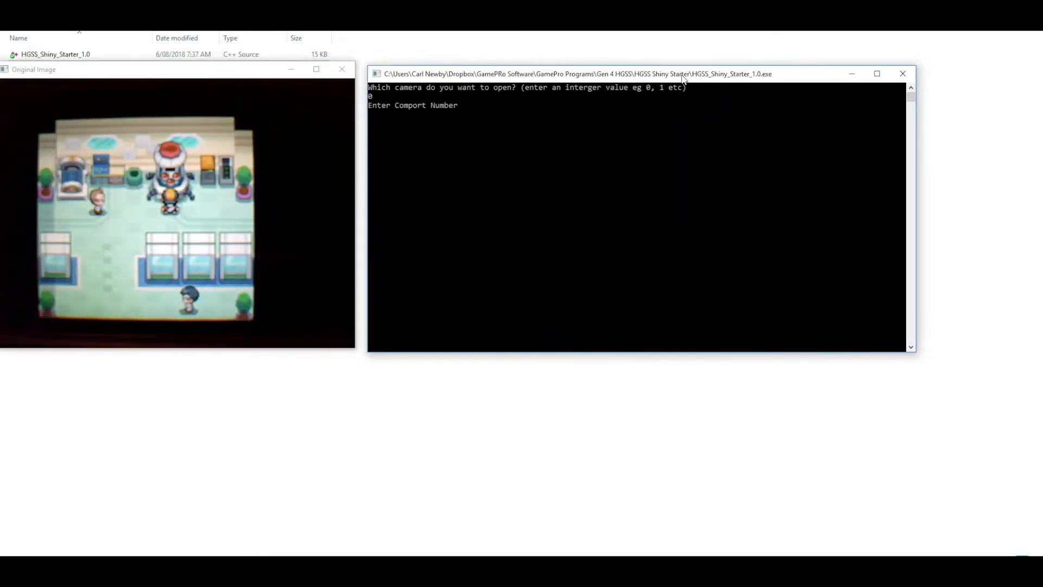
type("8")
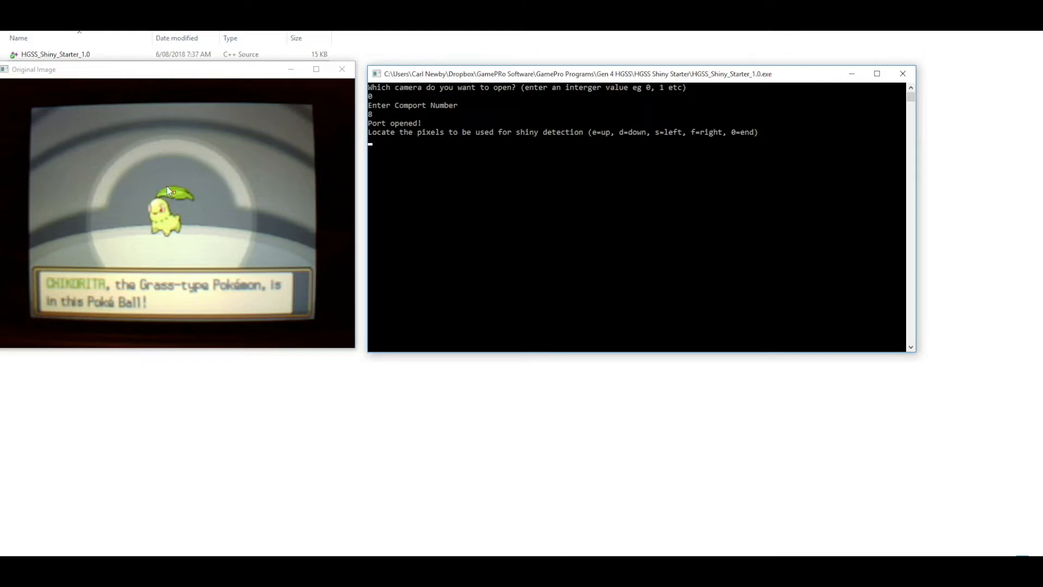
mouse_move(174, 187)
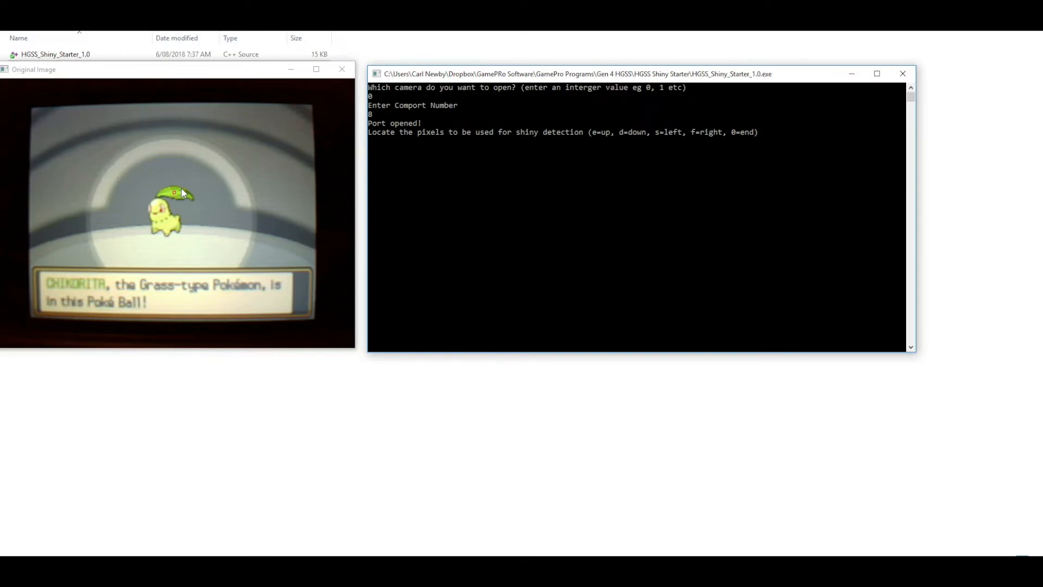
mouse_move(642, 145)
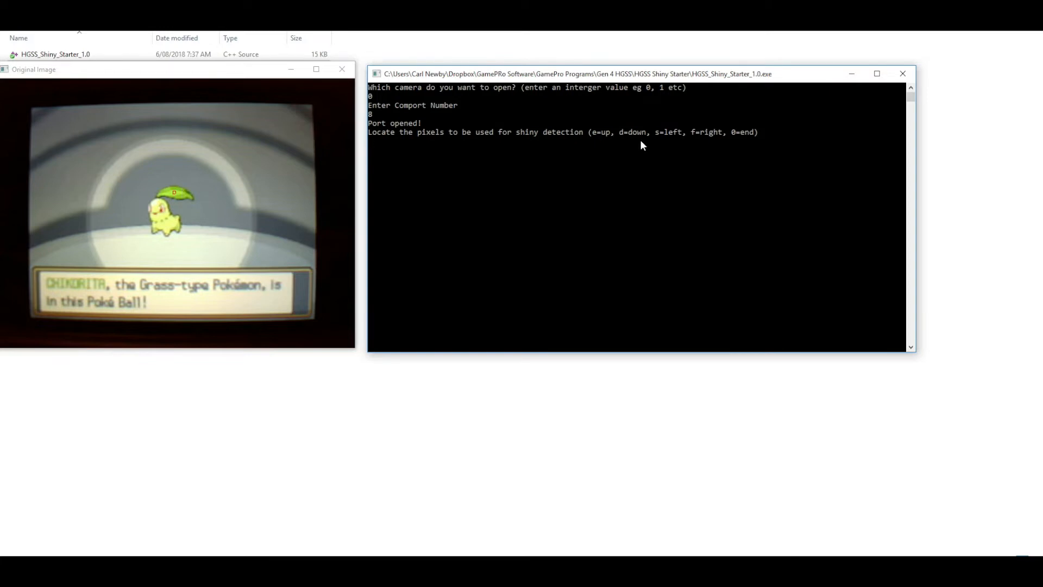
mouse_move(705, 128)
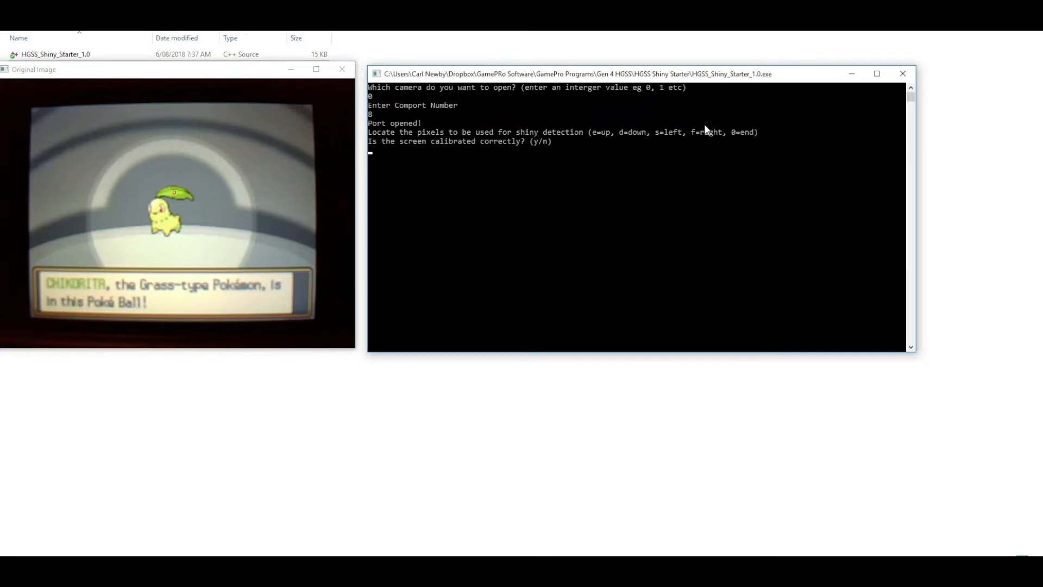
Step: Accept Chikorita's pixel colour 173 236 67 and enter a colour tolerance of 15
type("y")
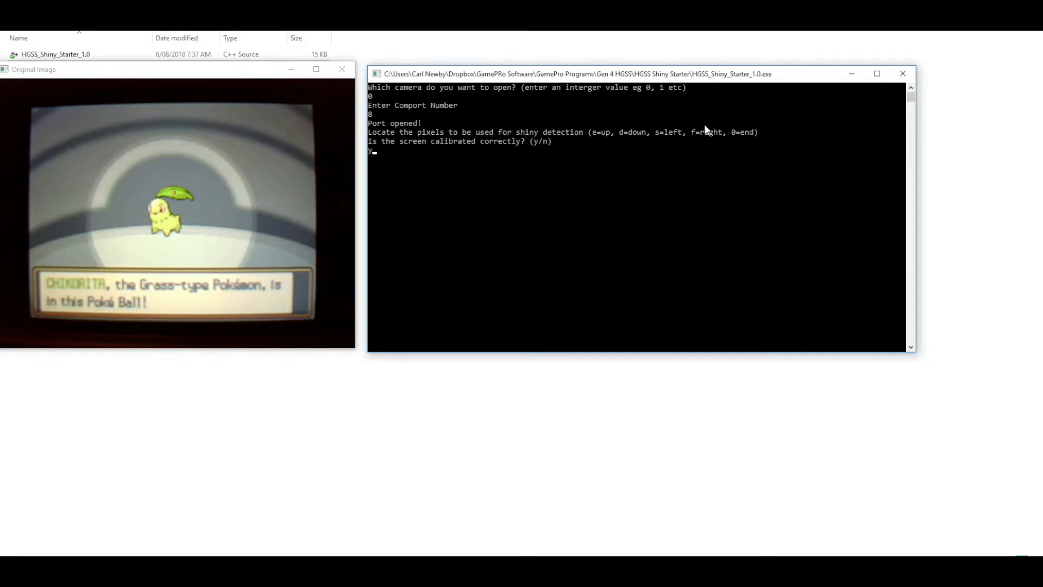
key("enter")
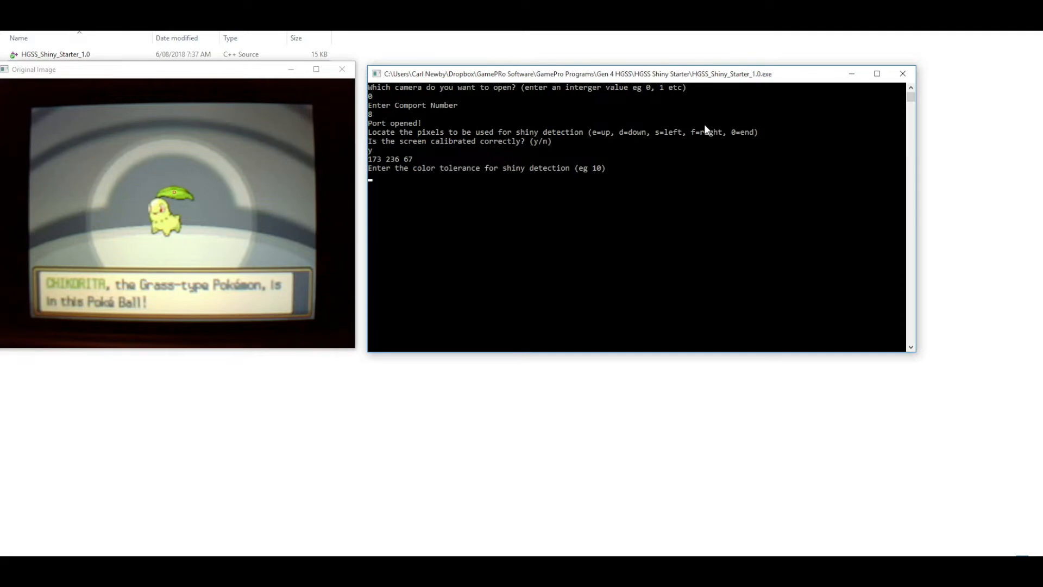
mouse_move(406, 161)
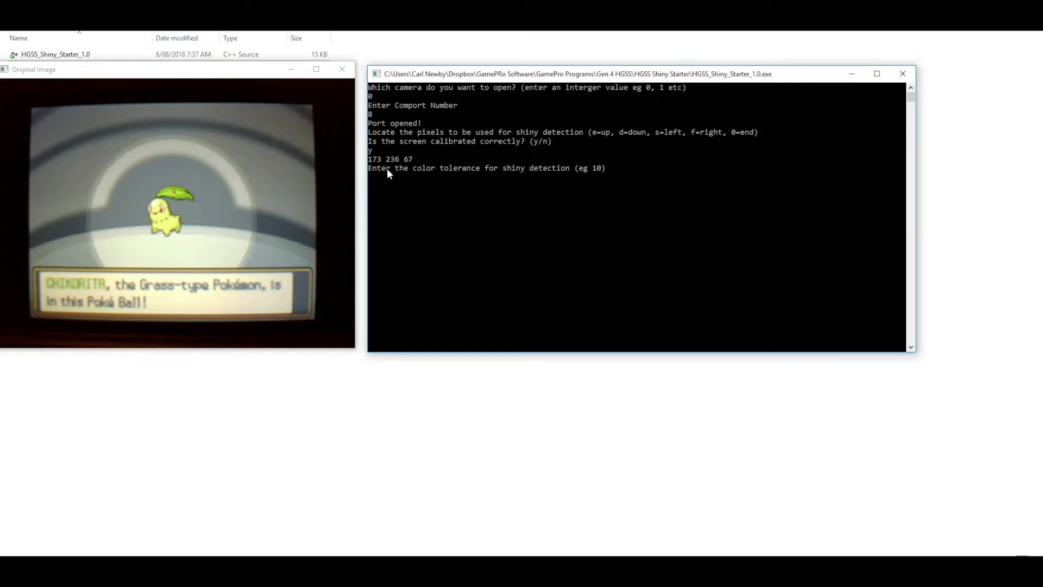
mouse_move(510, 186)
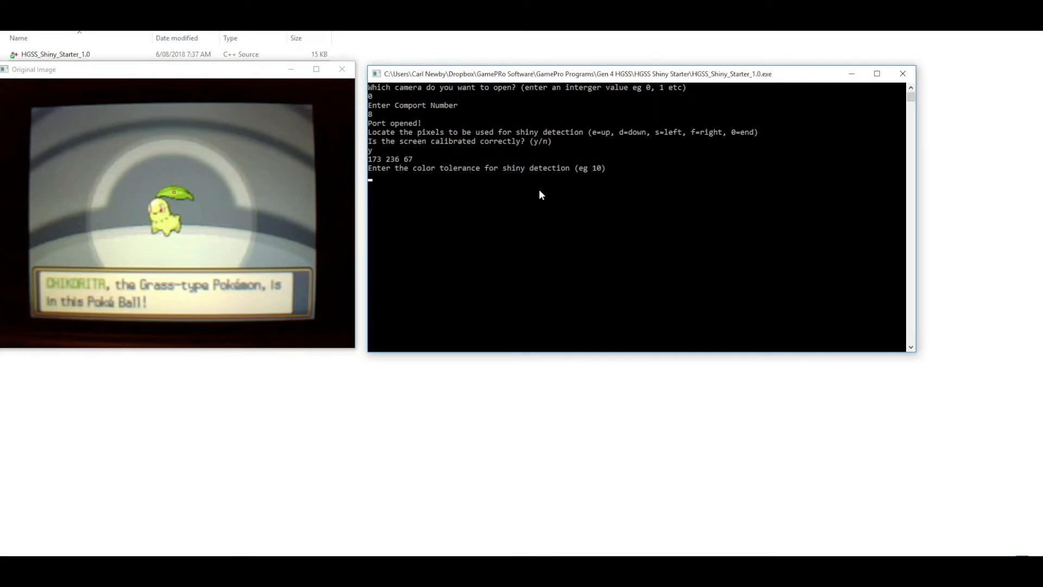
type("15")
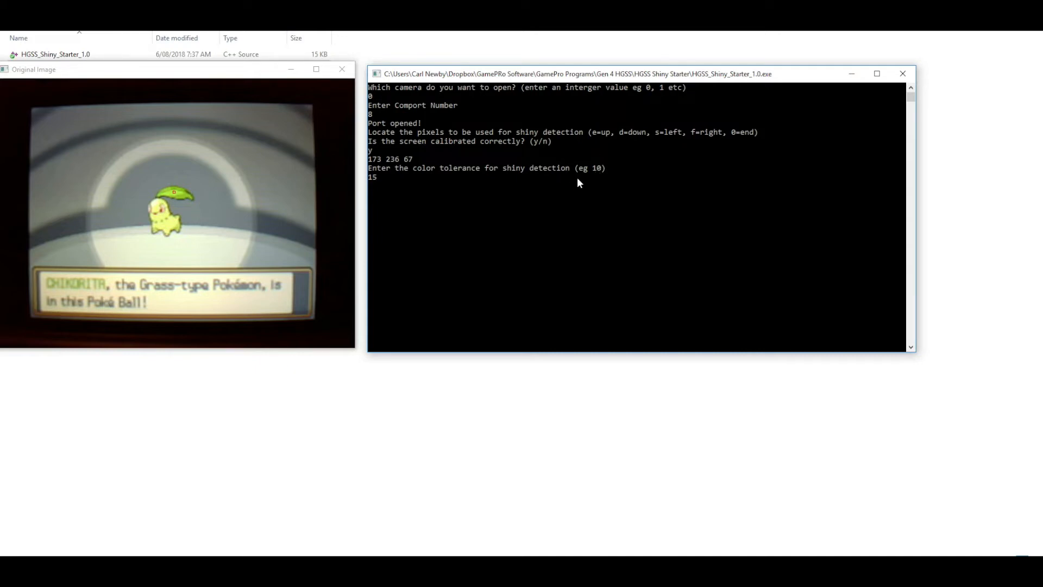
mouse_move(601, 164)
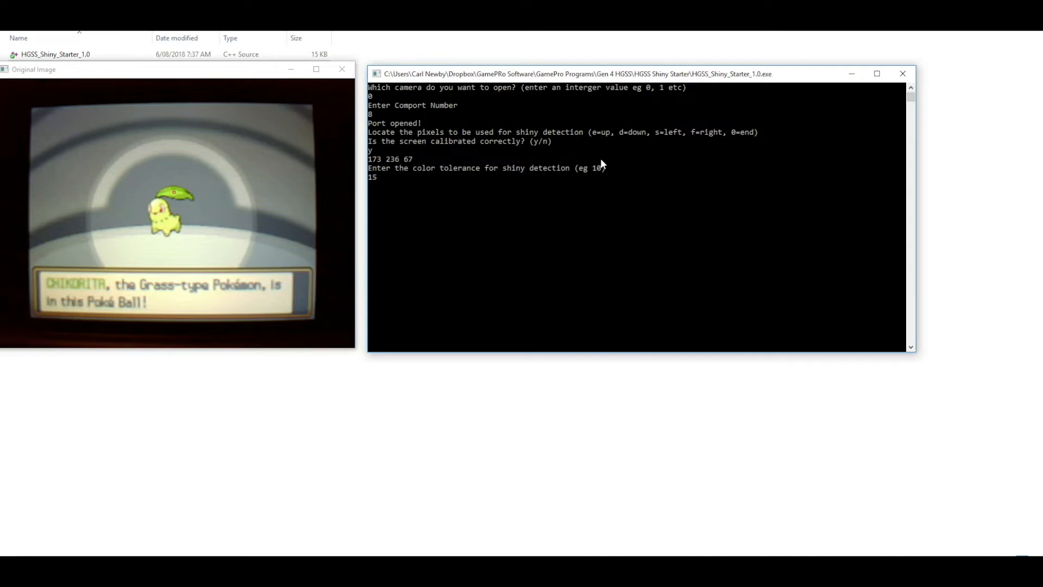
mouse_move(409, 201)
type("y")
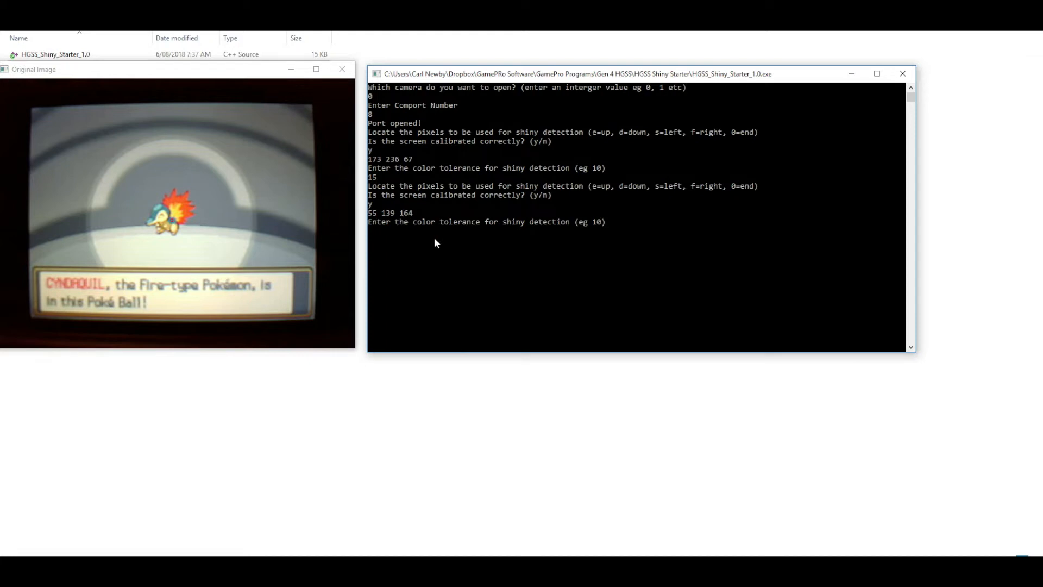
Step: Enter a colour tolerance of 15 for Cyndaquil's 55 139 164 calibration
type("15")
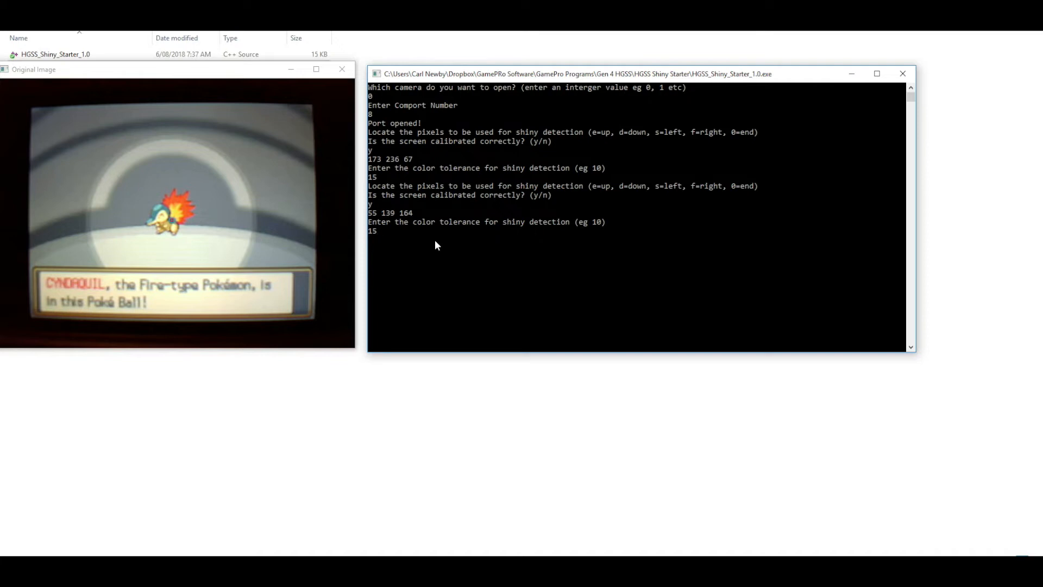
mouse_move(426, 262)
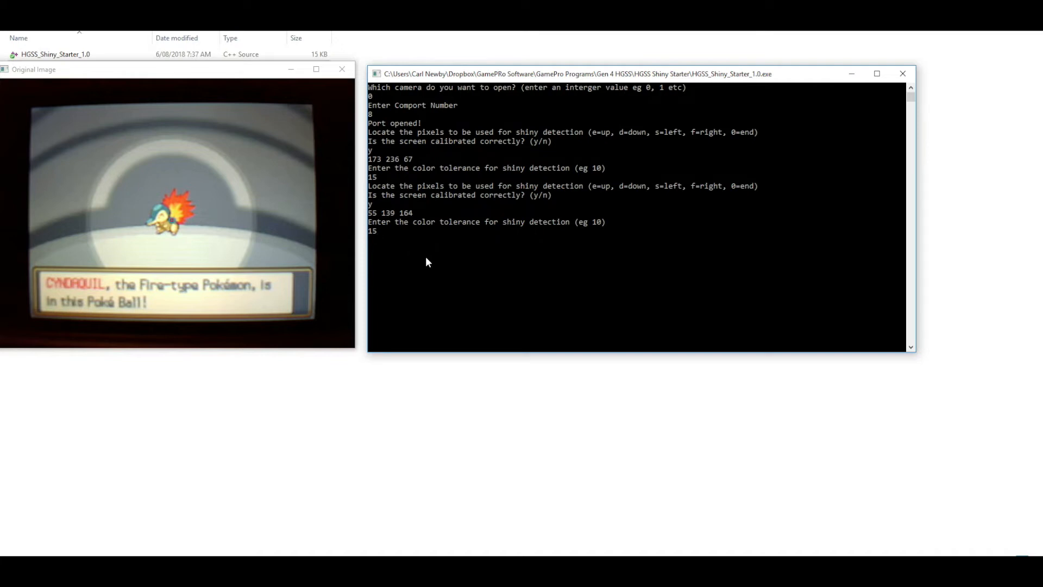
mouse_move(213, 198)
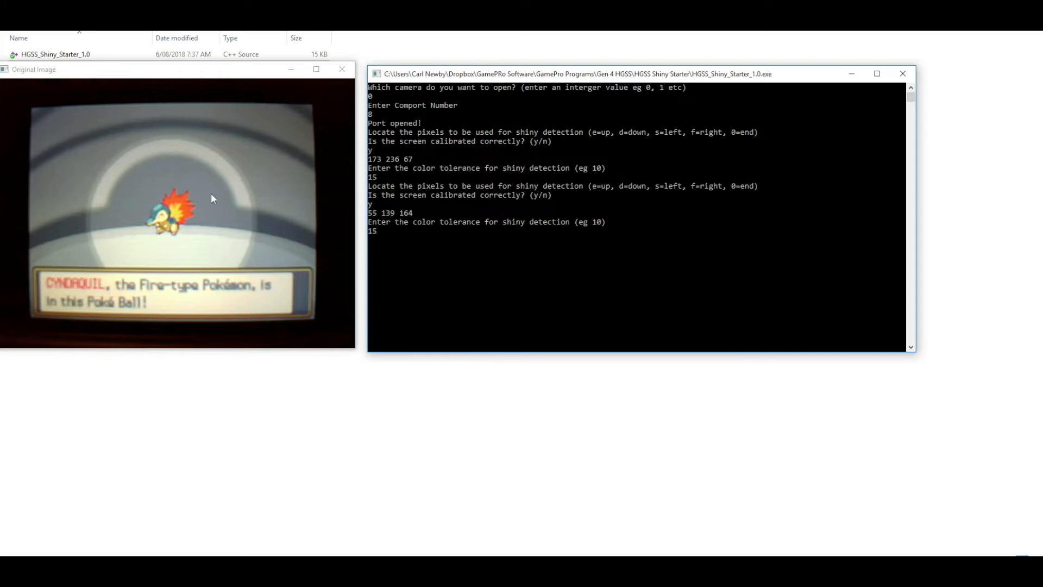
mouse_move(278, 238)
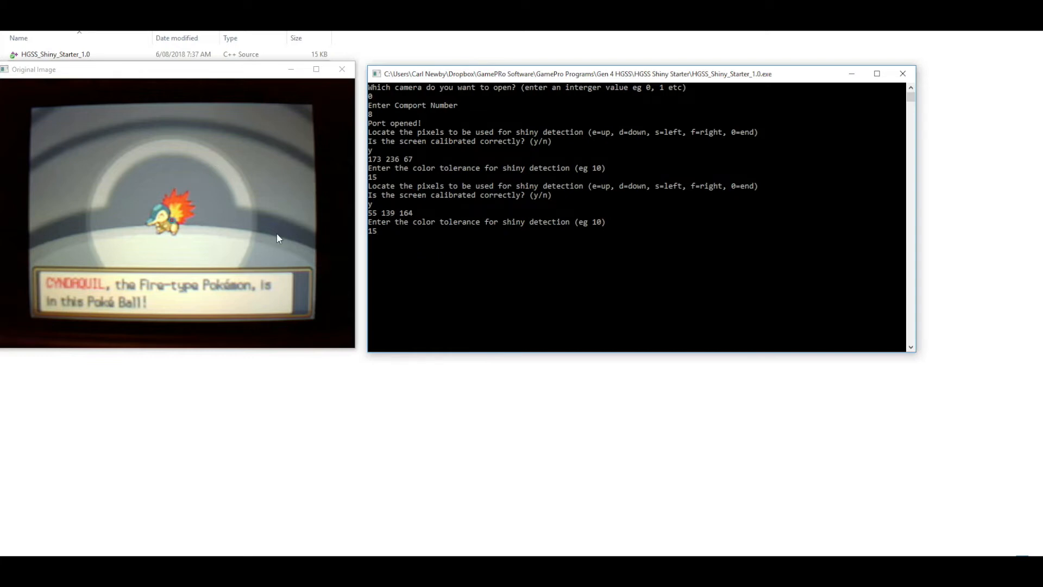
mouse_move(397, 236)
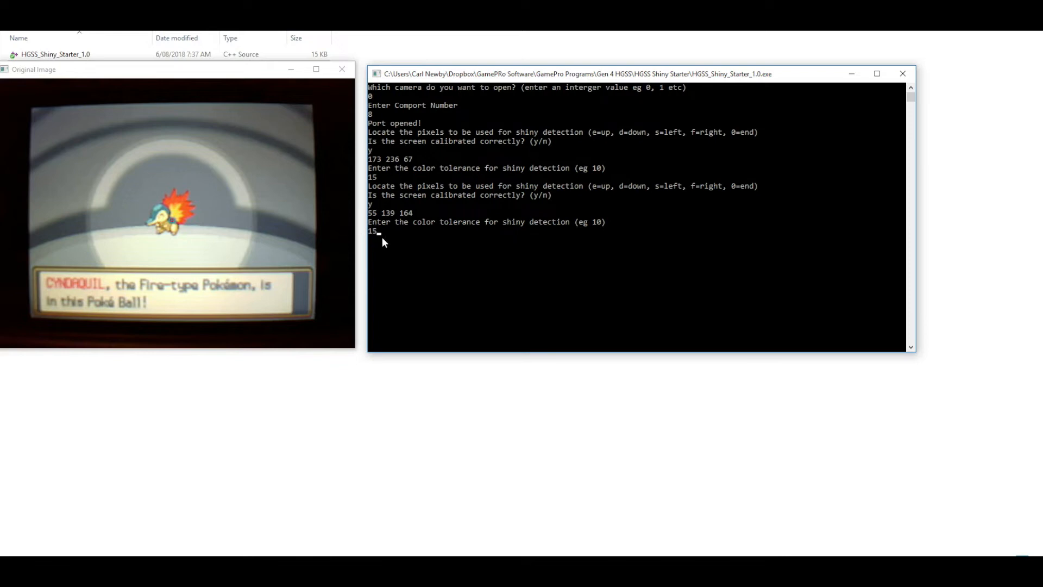
mouse_move(385, 241)
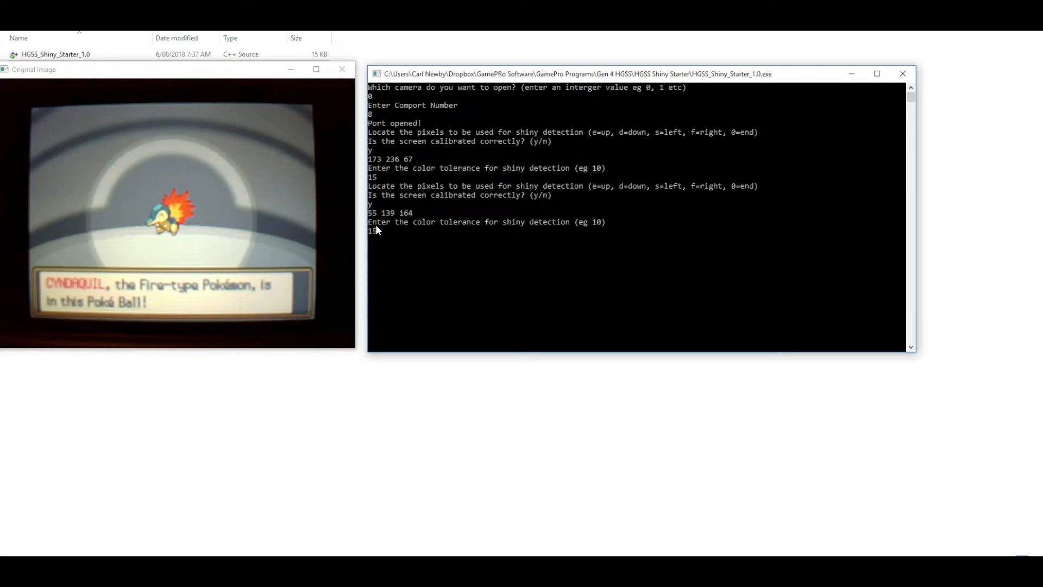
mouse_move(385, 234)
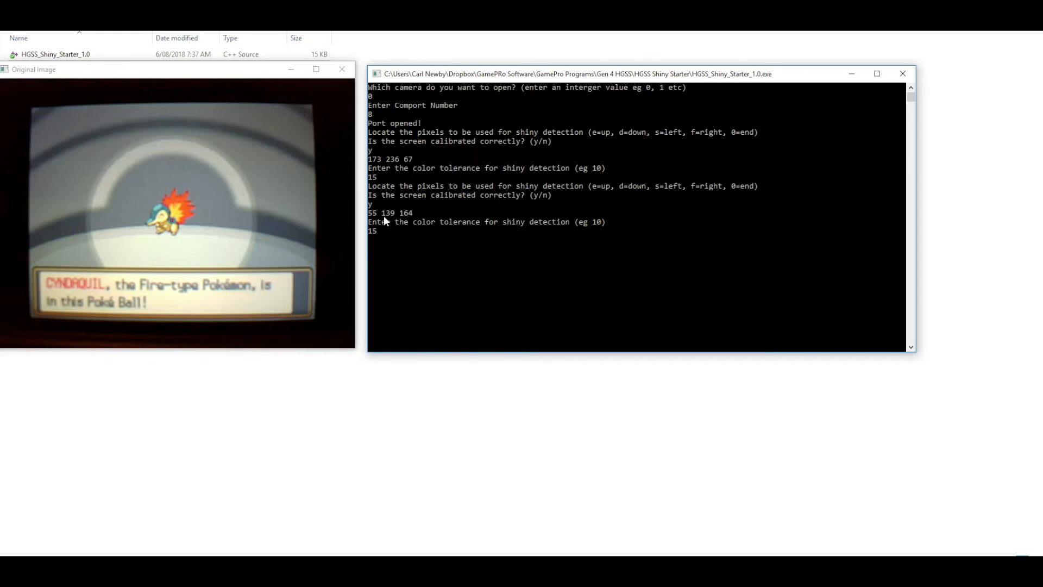
mouse_move(390, 243)
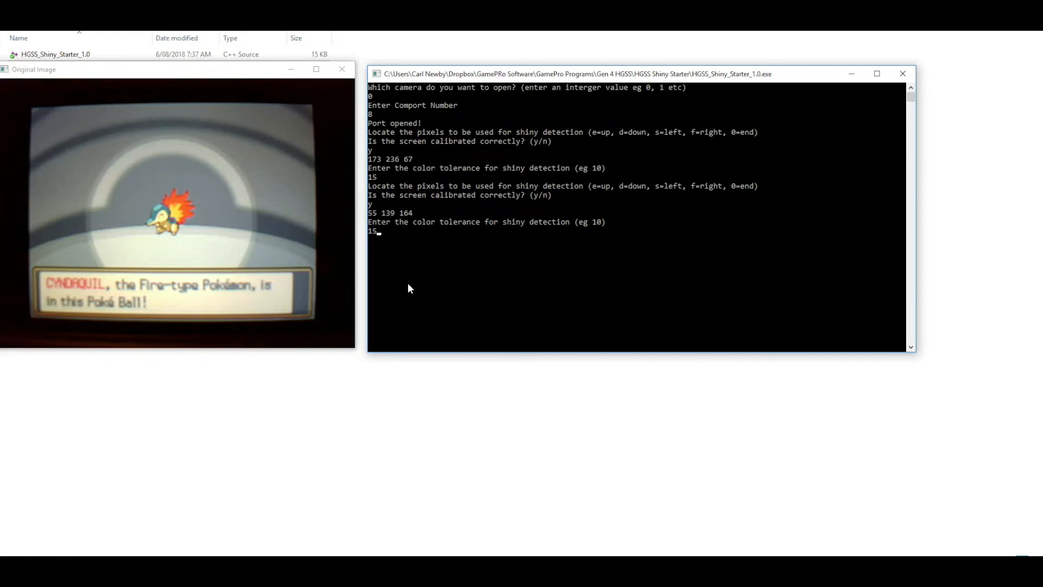
mouse_move(403, 257)
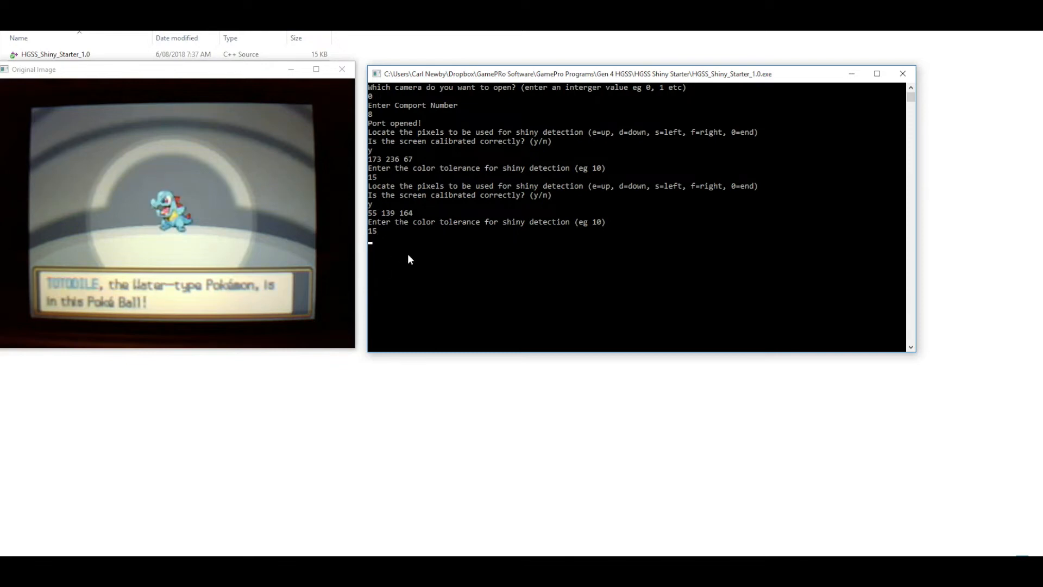
Step: Confirm Cyndaquil's tolerance, then set Totodile's tolerance for colour 143 221 232 to 15
key("enter")
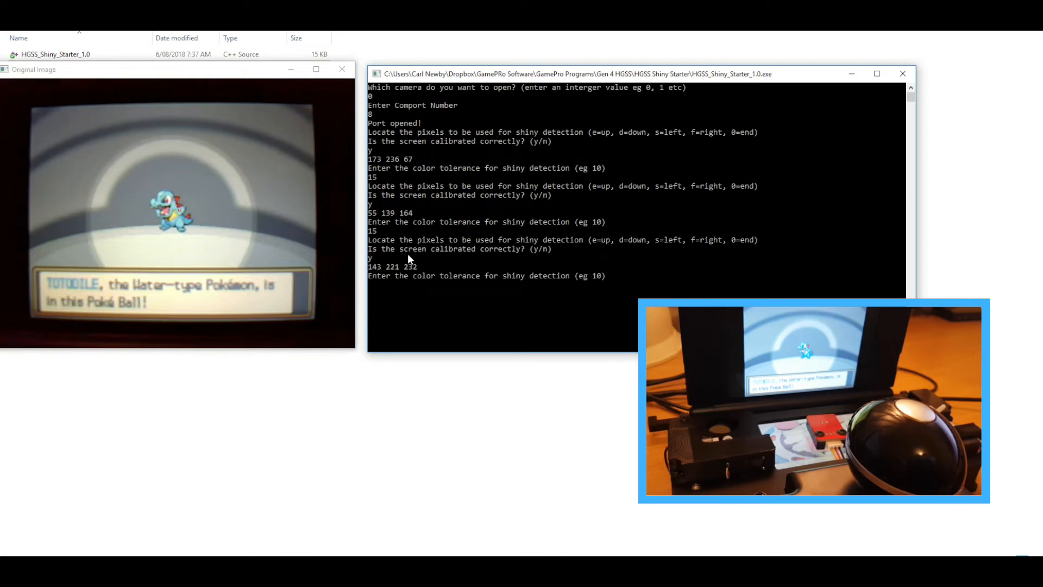
type("15")
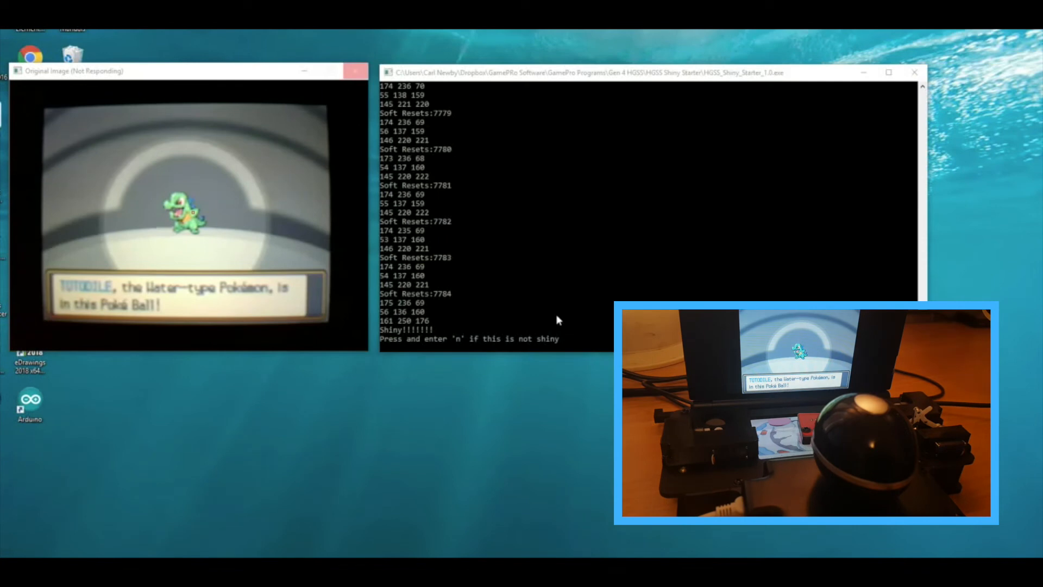
mouse_move(440, 300)
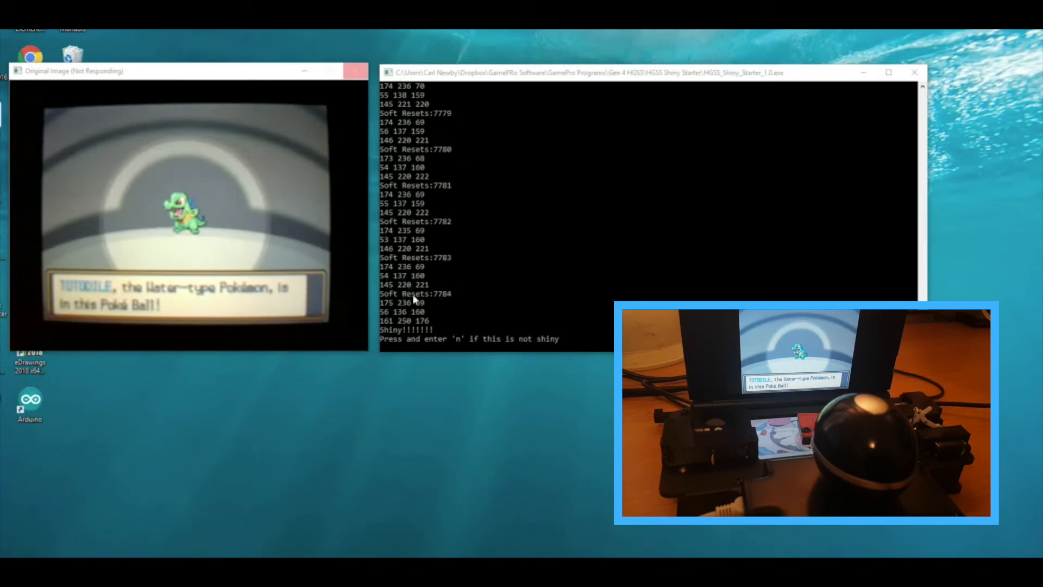
mouse_move(486, 278)
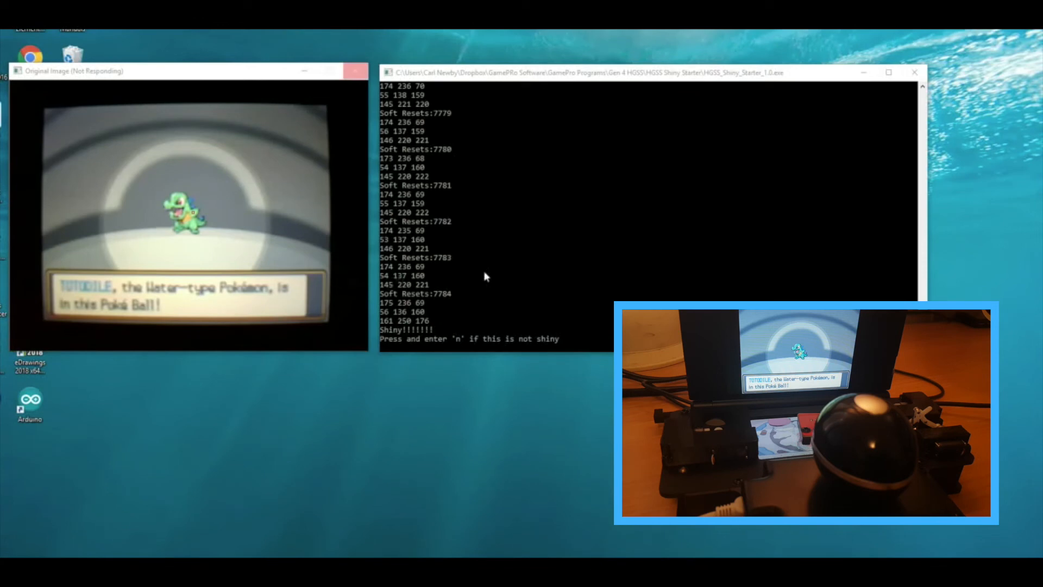
mouse_move(401, 303)
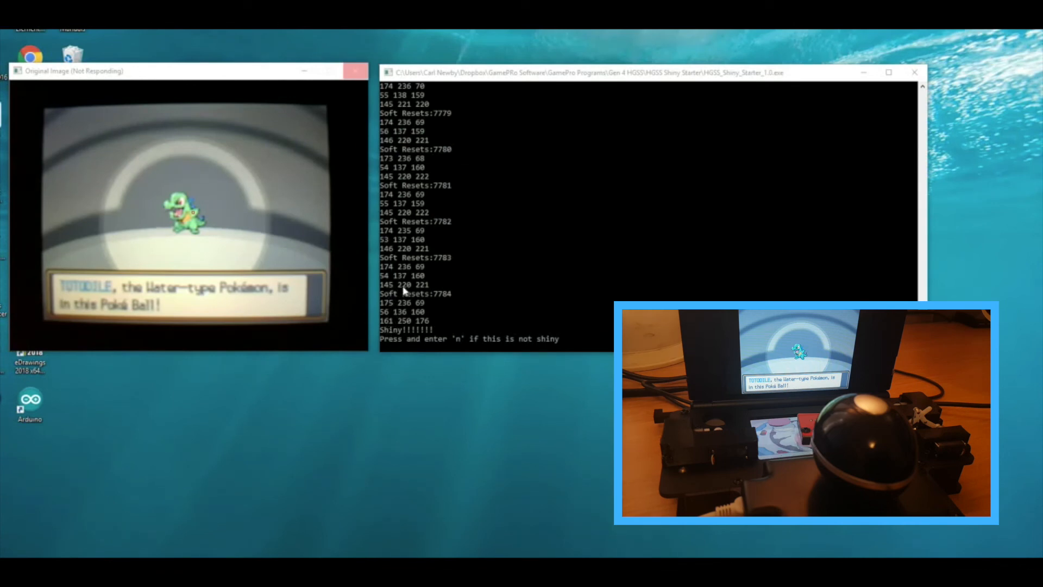
mouse_move(406, 321)
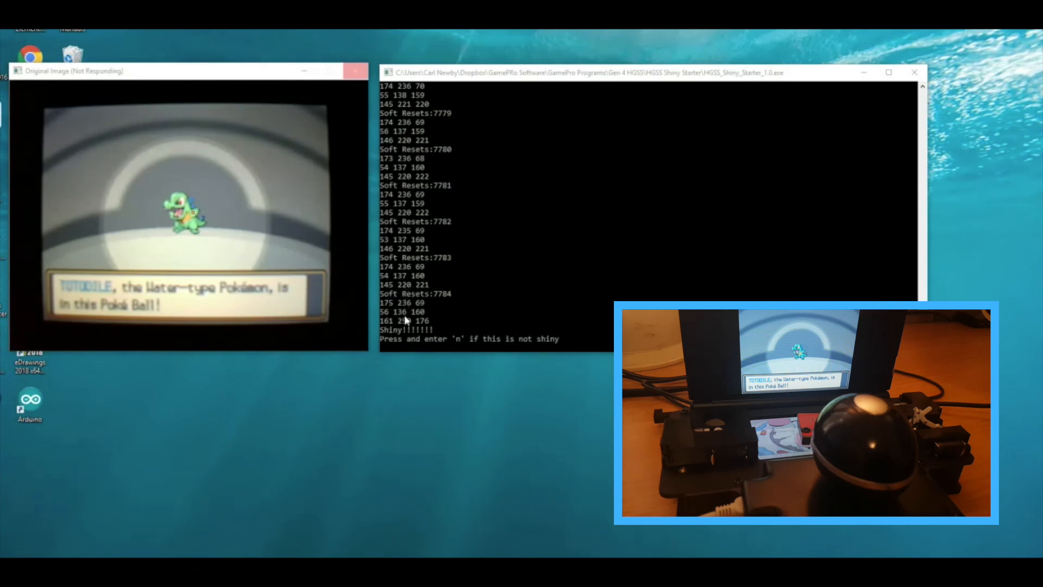
mouse_move(425, 279)
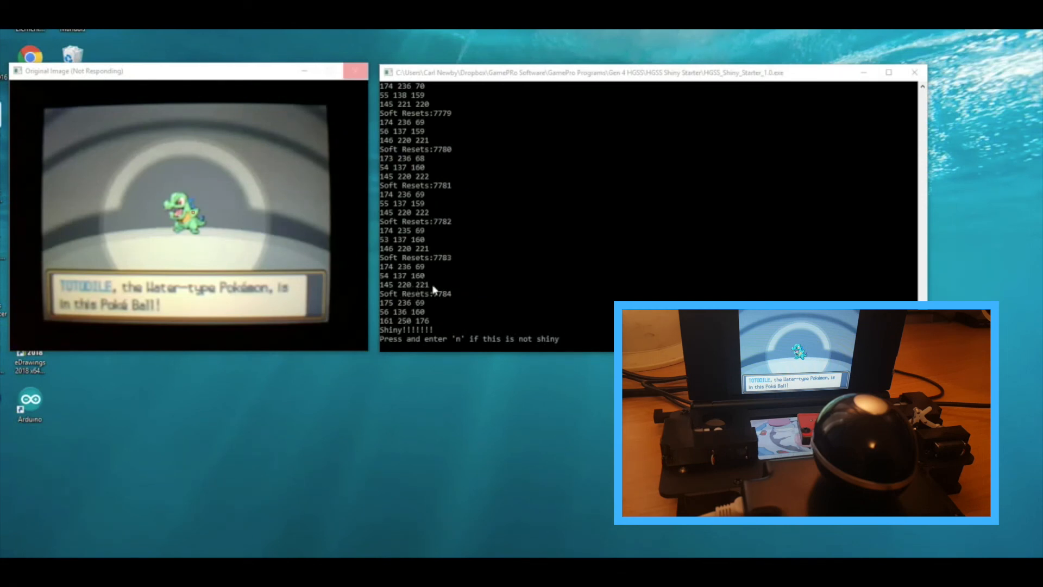
mouse_move(429, 314)
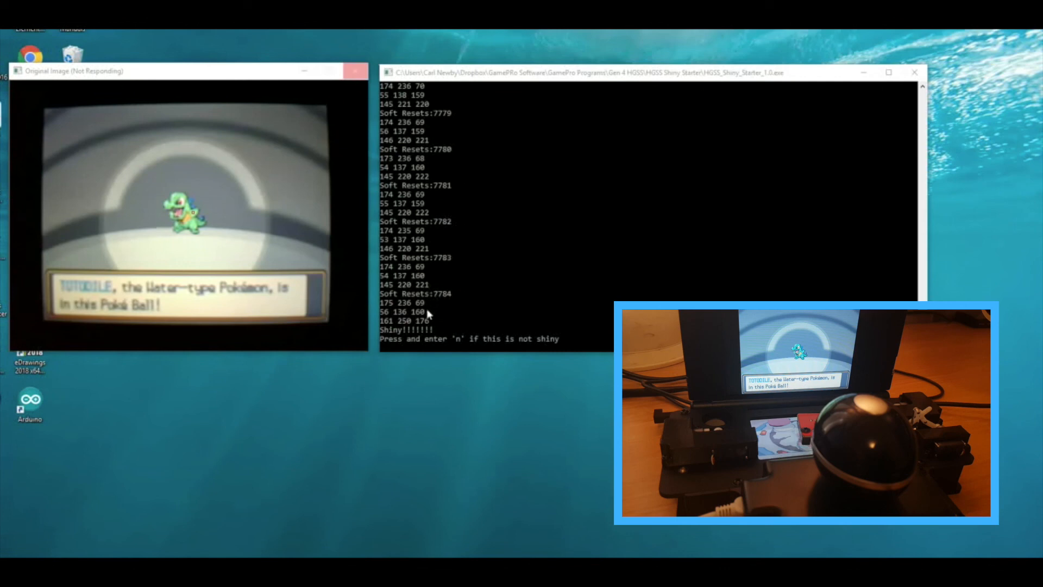
mouse_move(432, 325)
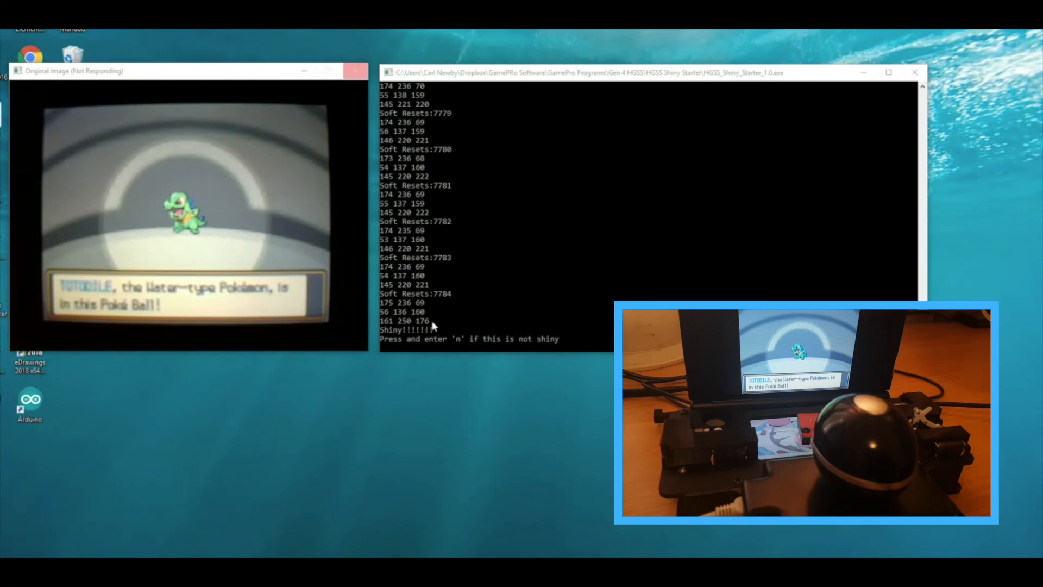